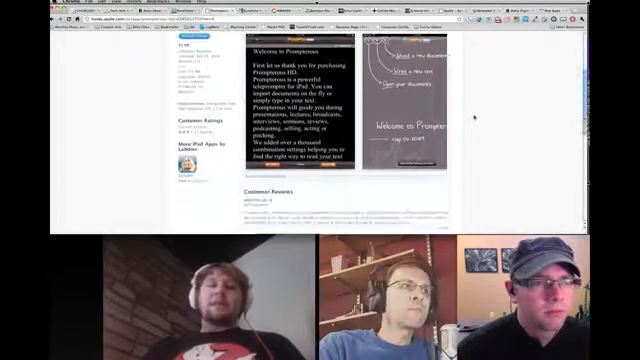
{"action": "scroll", "scroll_direction": "up", "scroll_amount": 3}
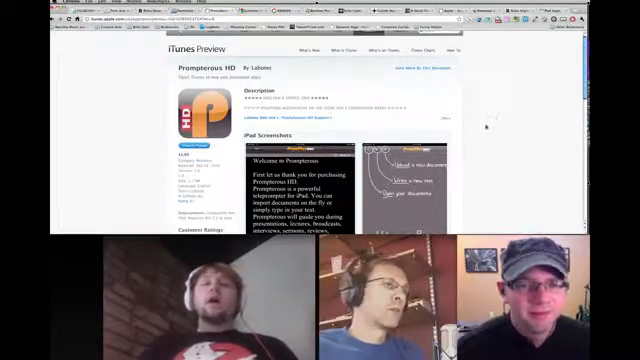
{"action": "scroll", "scroll_direction": "down", "scroll_amount": 3}
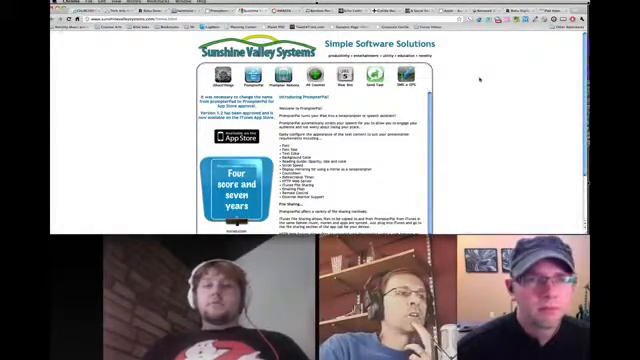
{"action": "scroll", "scroll_direction": "down", "scroll_amount": 3}
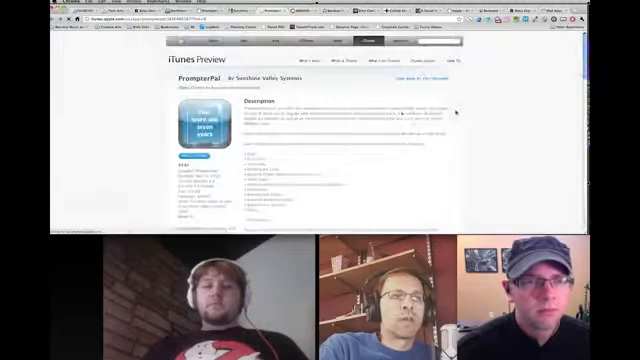
{"action": "scroll", "scroll_direction": "down", "scroll_amount": 3}
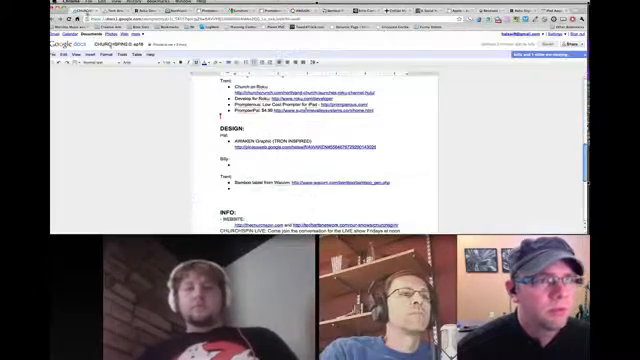
{"action": "scroll", "scroll_direction": "down", "scroll_amount": 3}
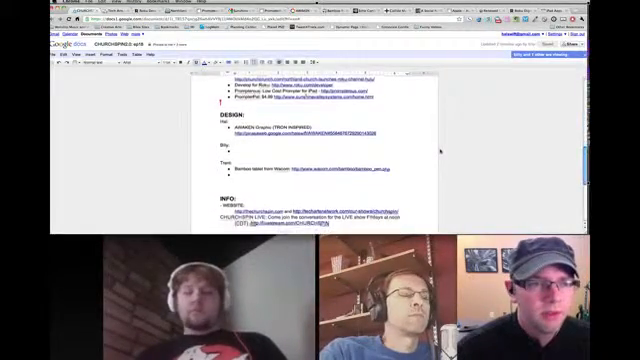